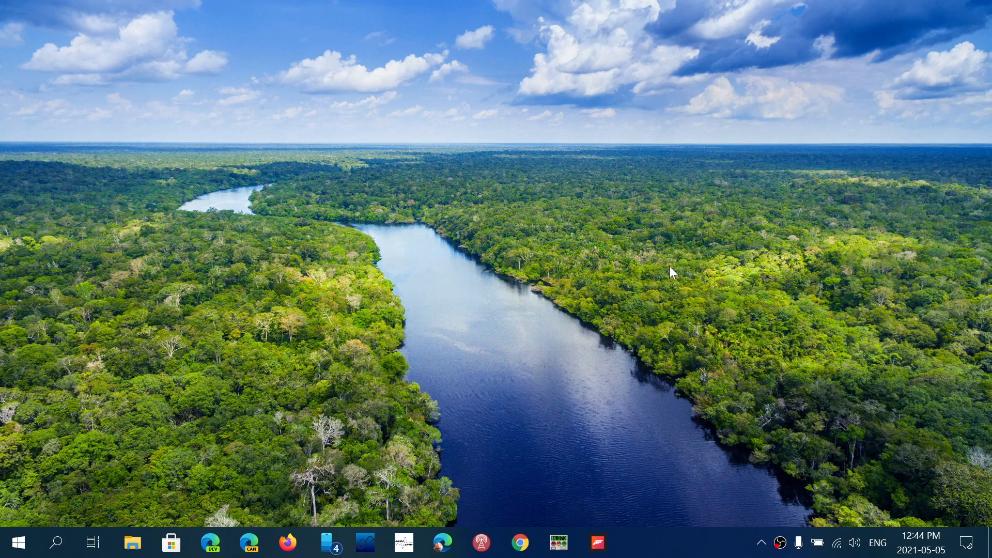
pyautogui.moveTo(920, 255)
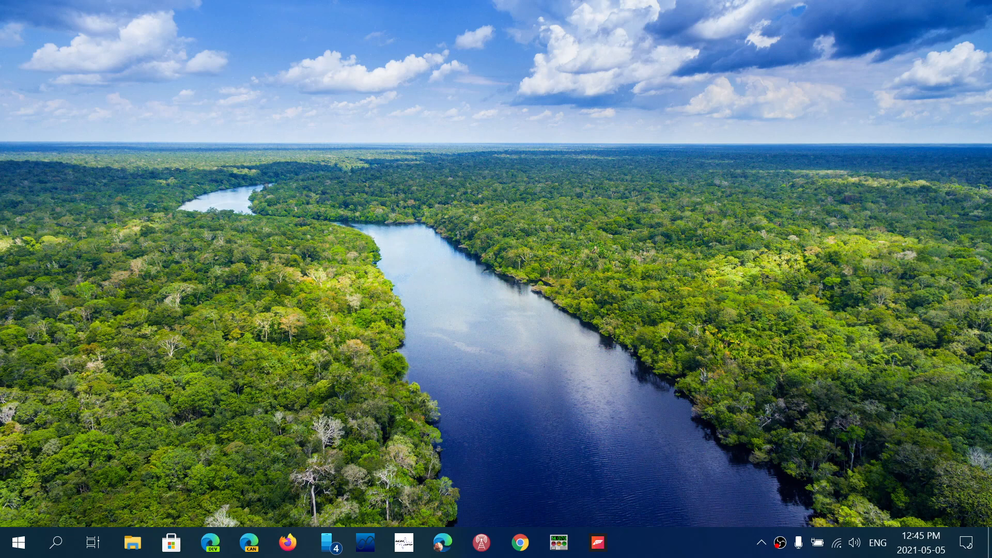
pyautogui.moveTo(787, 393)
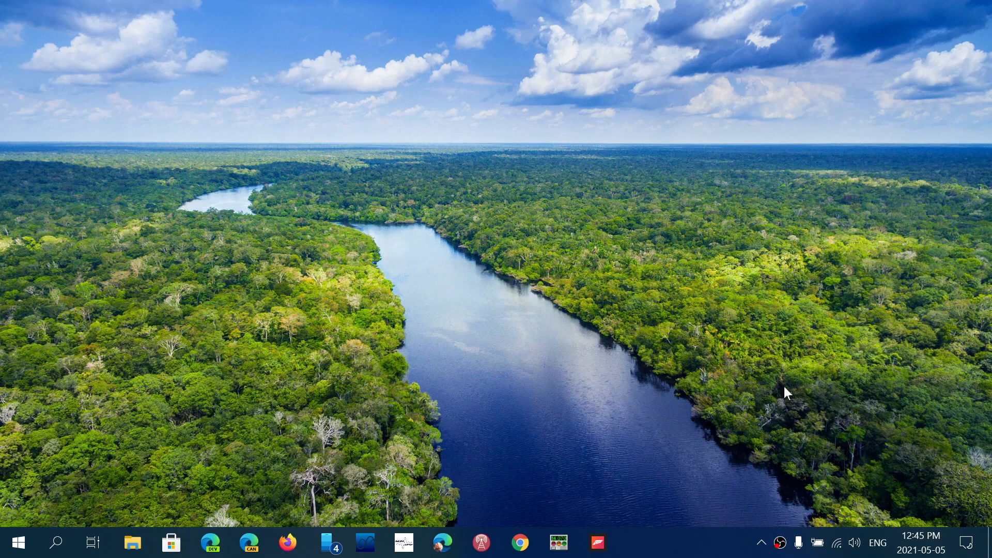
pyautogui.moveTo(988, 471)
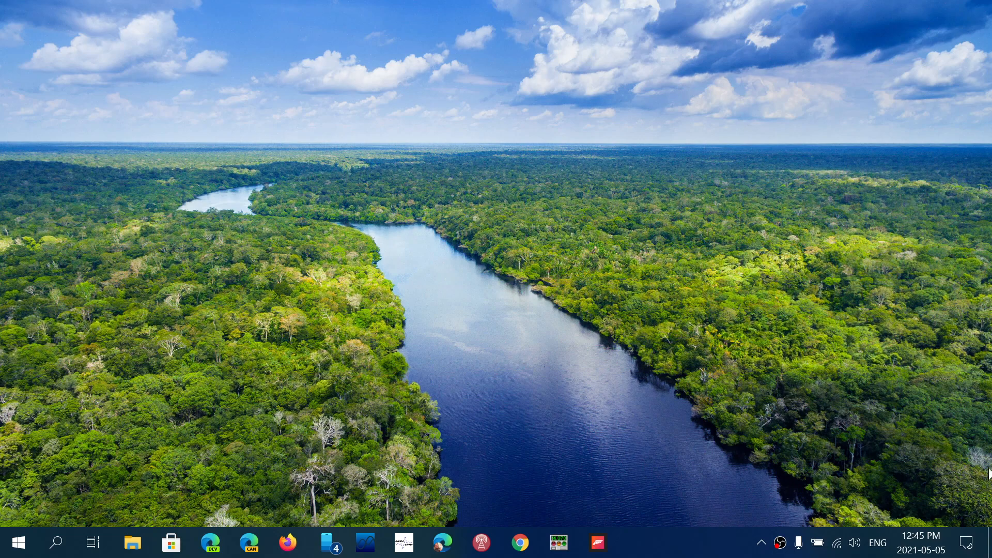
# Reach the Windows Settings home page via Action Center's All settings, then bring up the Start quick-link menu.
pyautogui.click(965, 542)
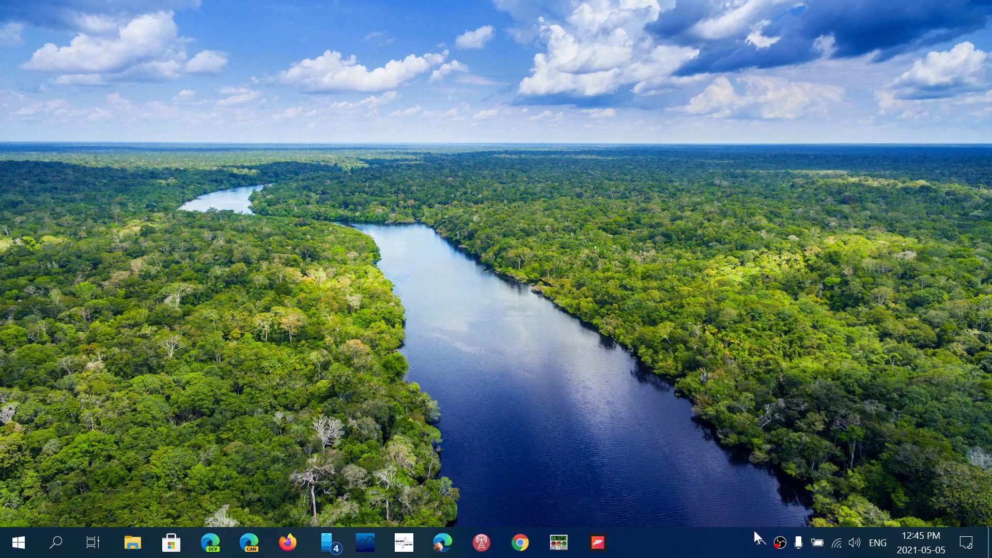
pyautogui.click(758, 542)
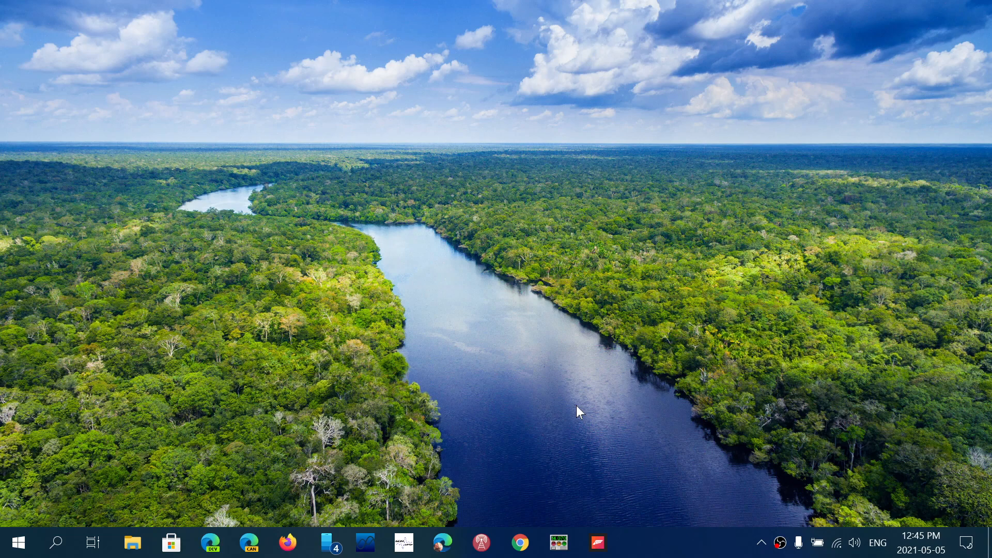
pyautogui.moveTo(965, 543)
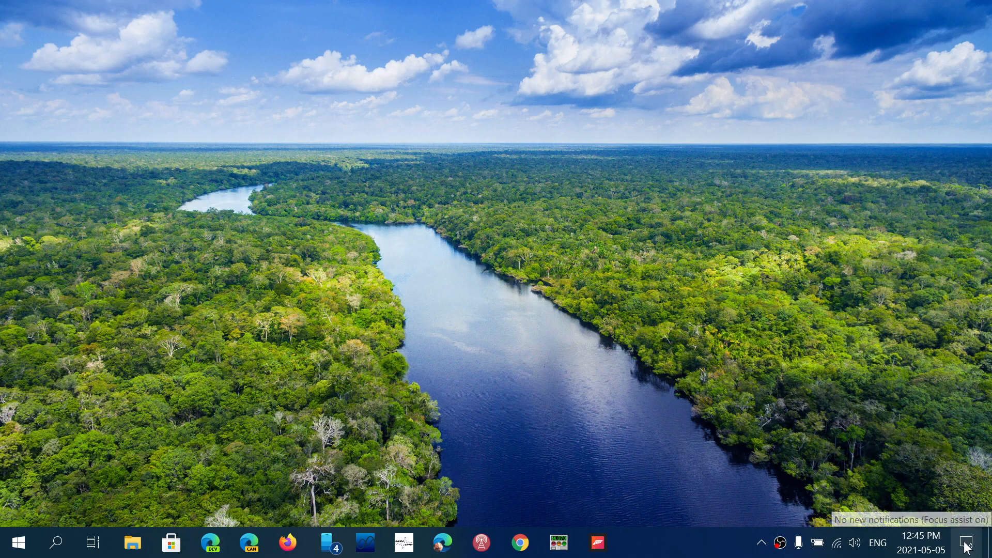
pyautogui.click(966, 543)
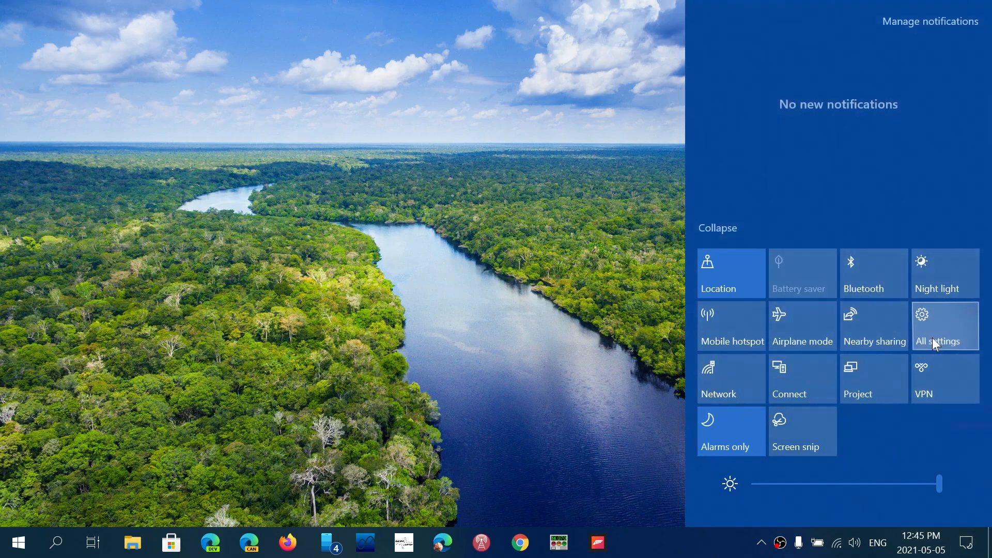
pyautogui.click(938, 326)
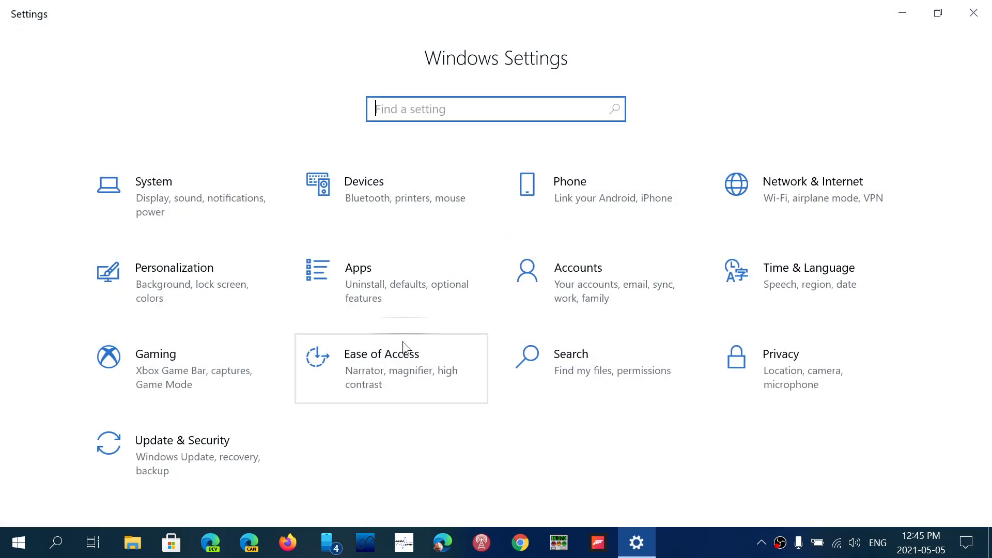
pyautogui.moveTo(969, 542)
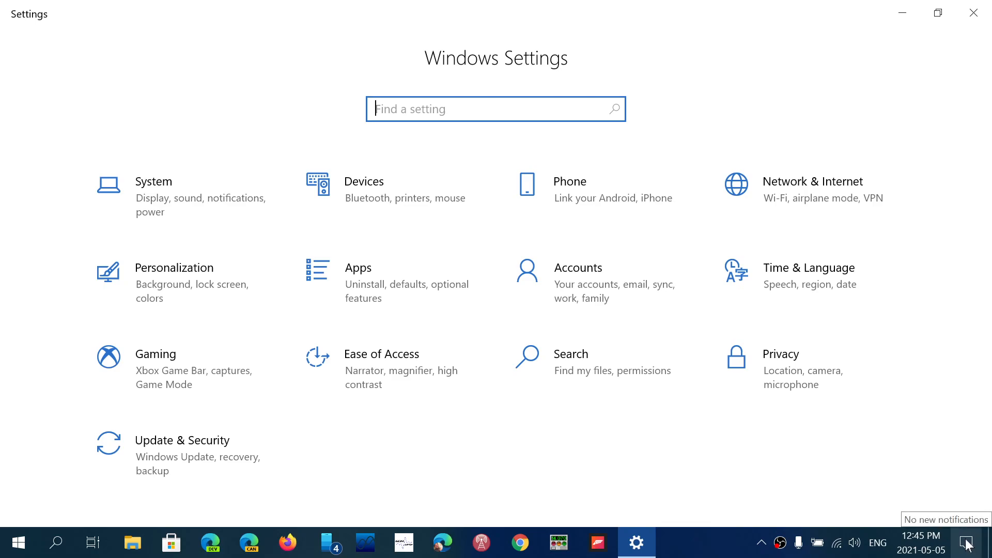
pyautogui.moveTo(416, 412)
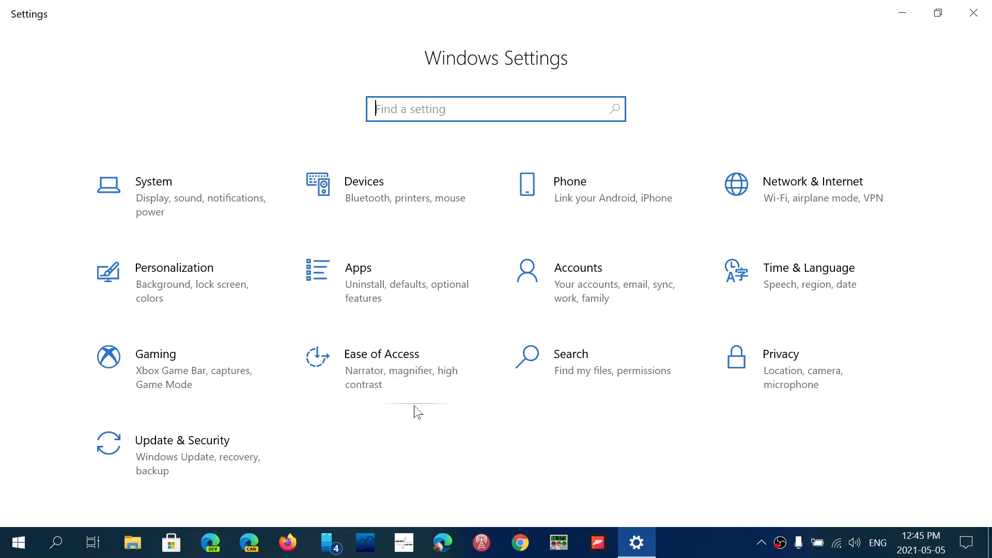
pyautogui.moveTo(15, 543)
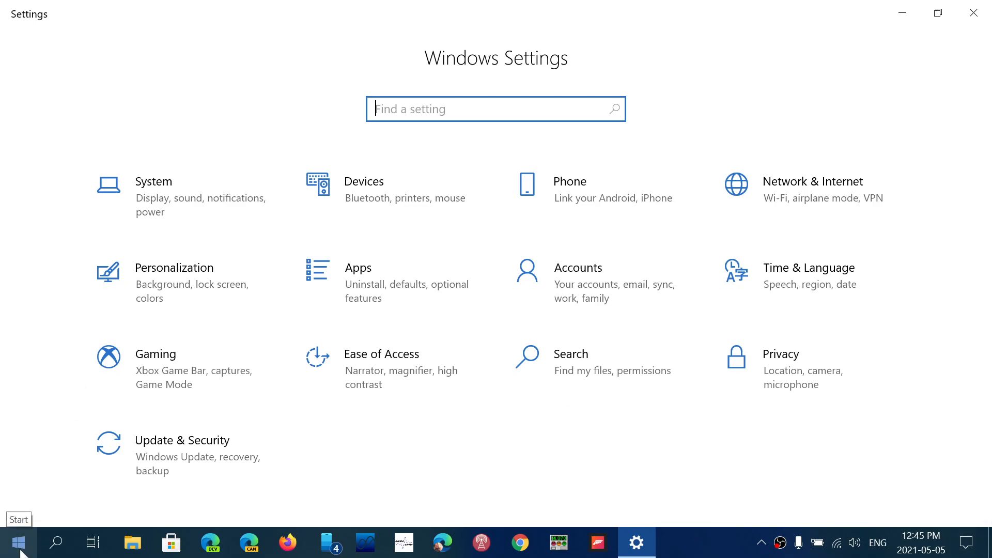
pyautogui.rightClick(12, 543)
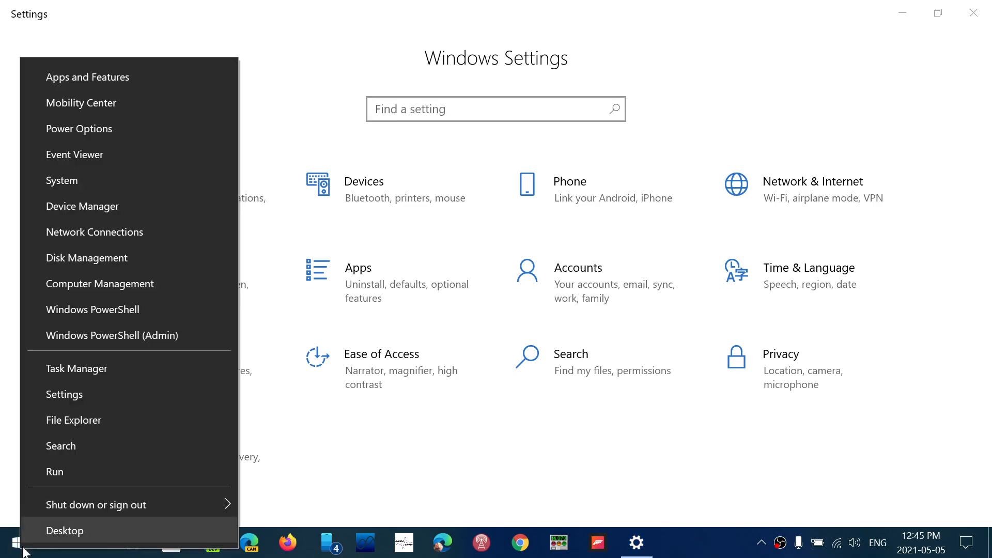
pyautogui.moveTo(158, 387)
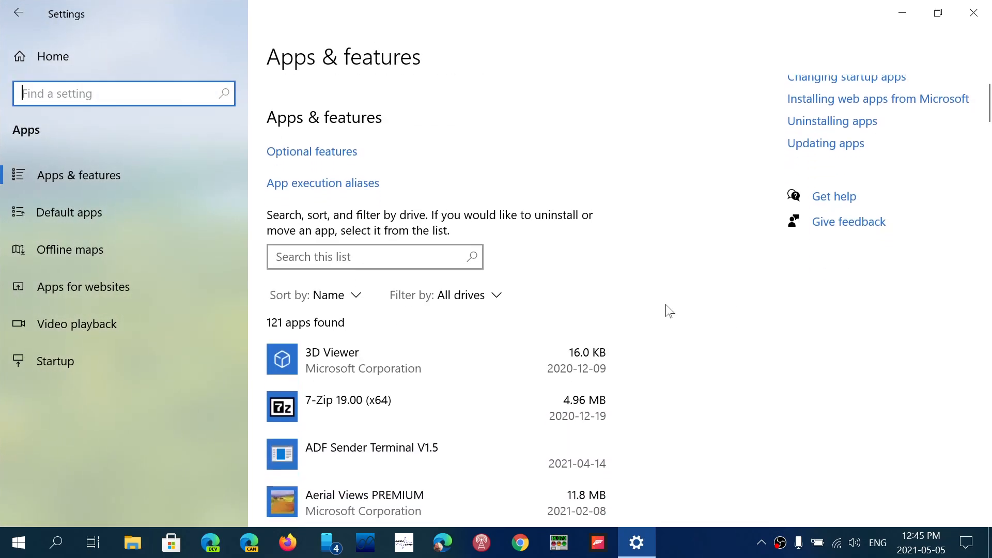
# Scroll the Apps & features list down to the Hollow Knight entry.
pyautogui.scroll(-3)
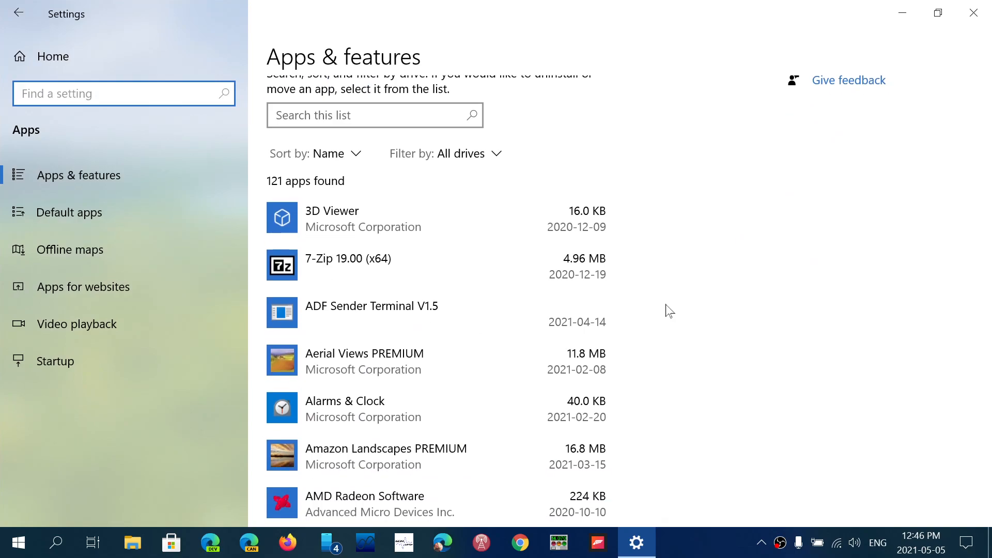
pyautogui.scroll(-3)
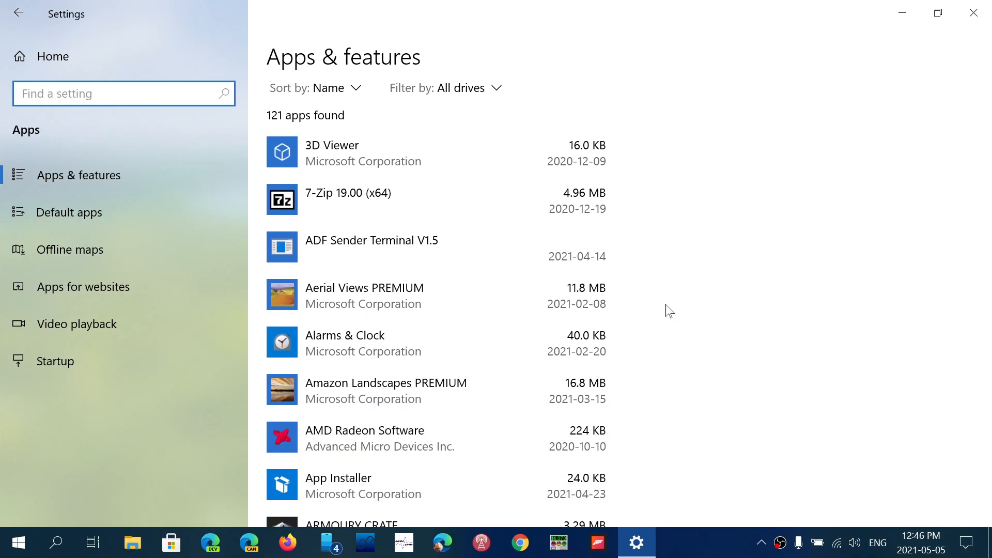
pyautogui.scroll(-3)
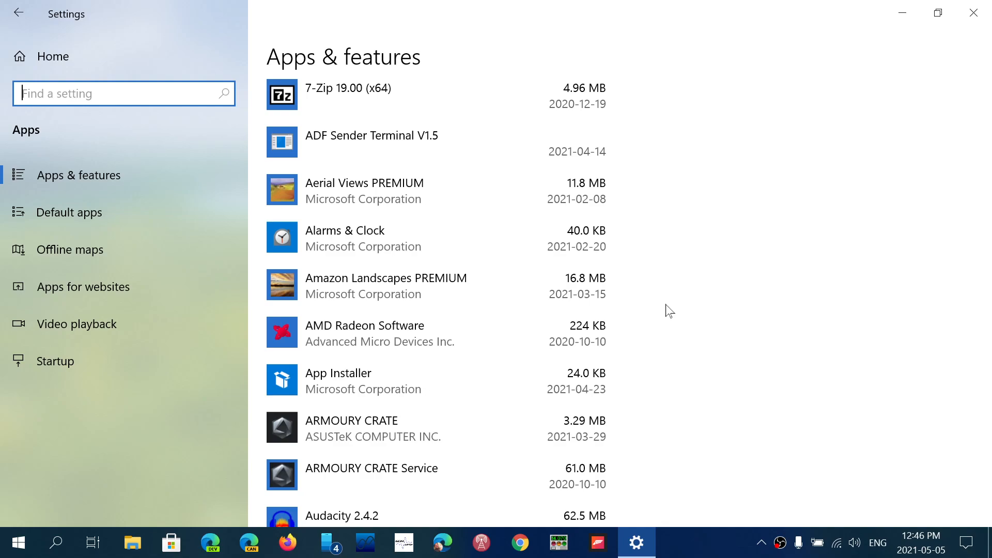
pyautogui.scroll(-3)
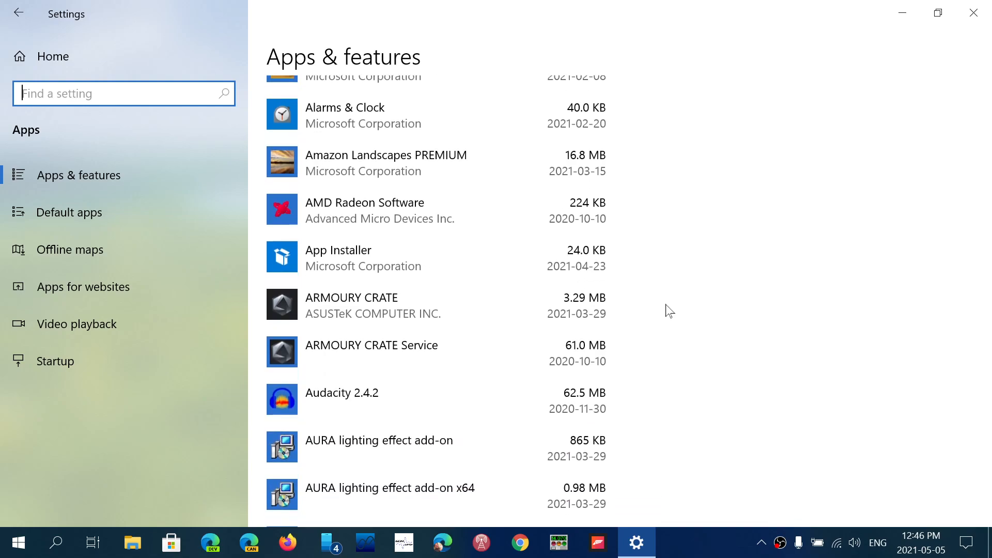
pyautogui.scroll(-3)
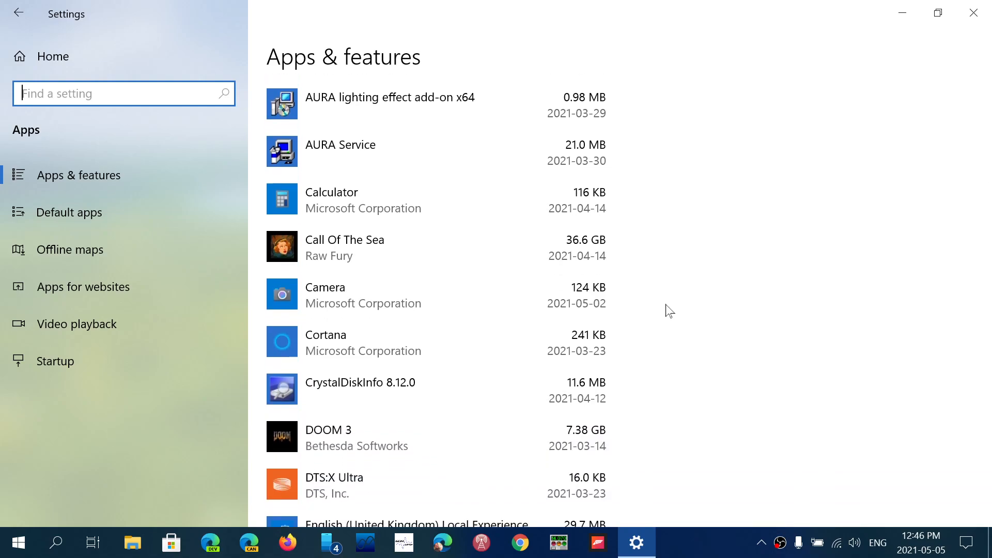
pyautogui.scroll(-3)
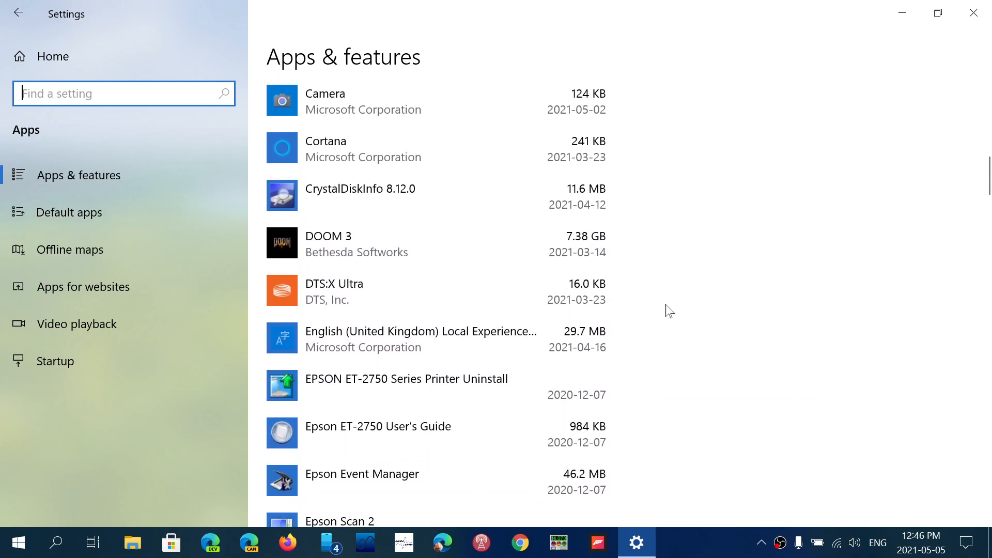
pyautogui.scroll(-3)
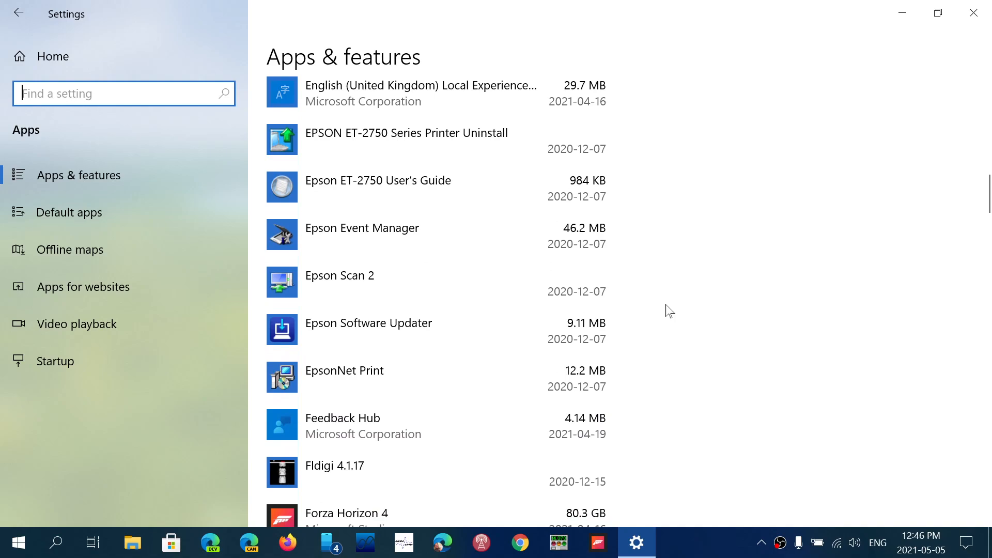
pyautogui.scroll(-3)
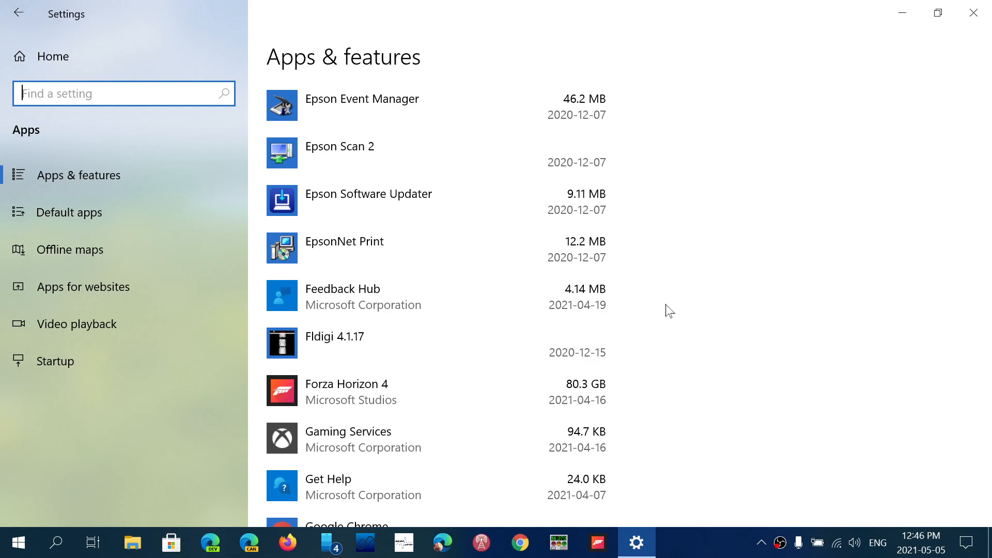
pyautogui.scroll(-3)
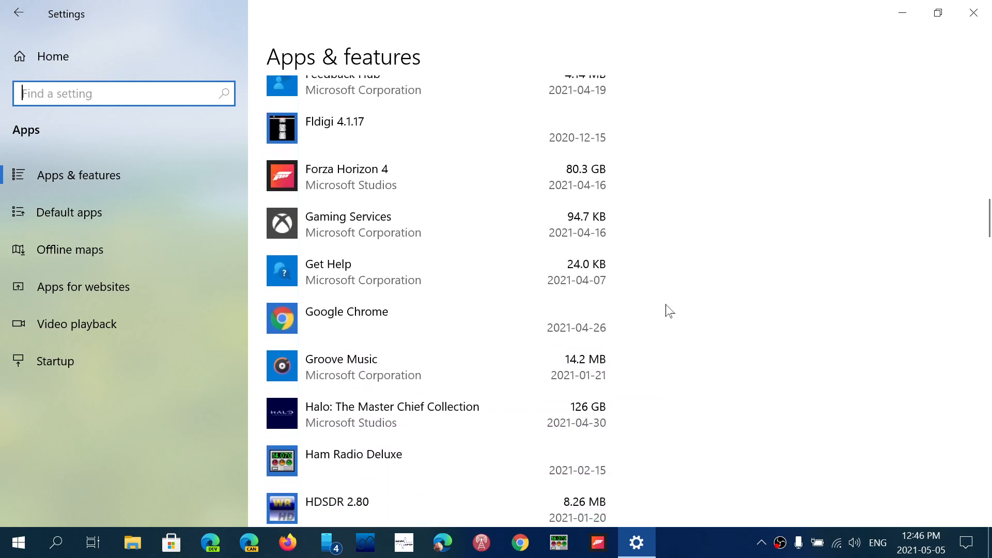
pyautogui.scroll(-3)
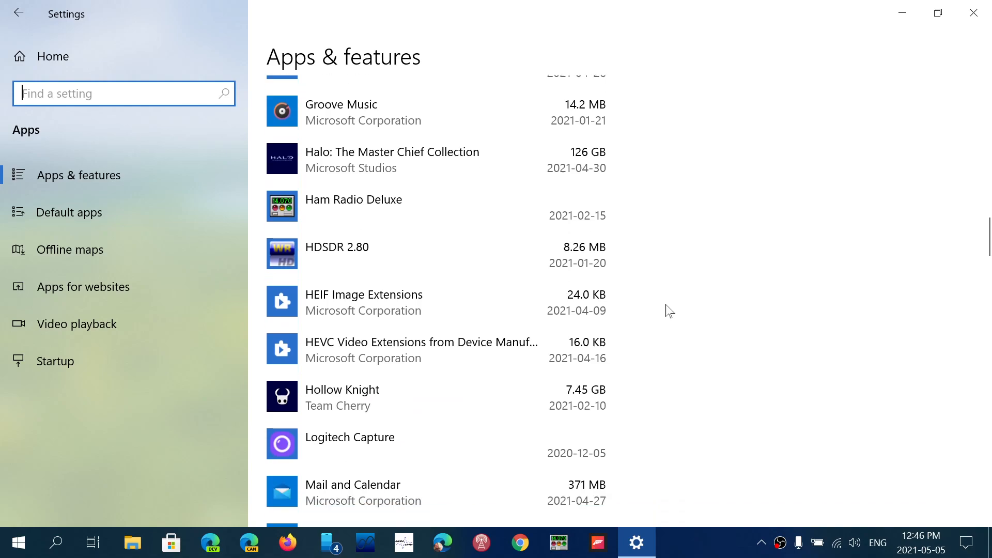
pyautogui.scroll(-3)
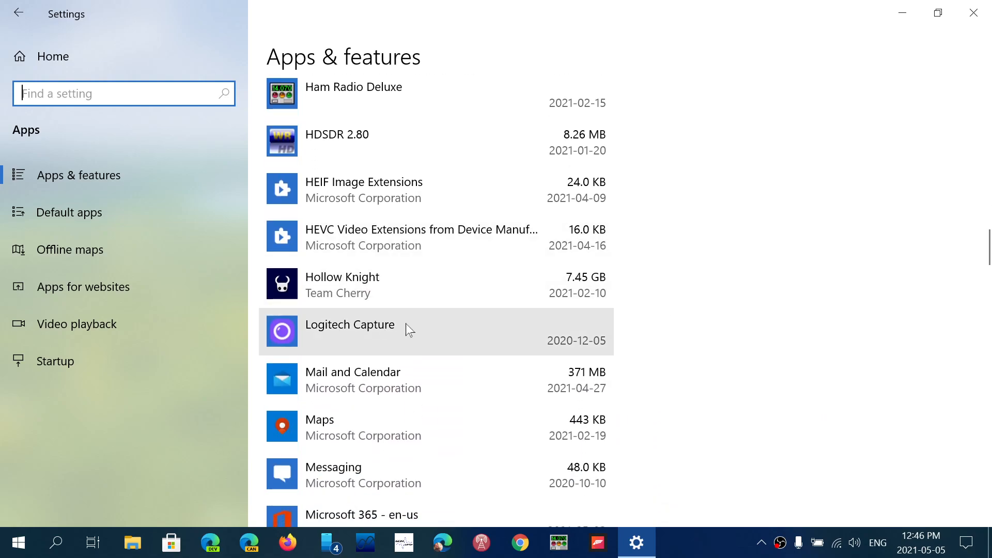
pyautogui.scroll(-3)
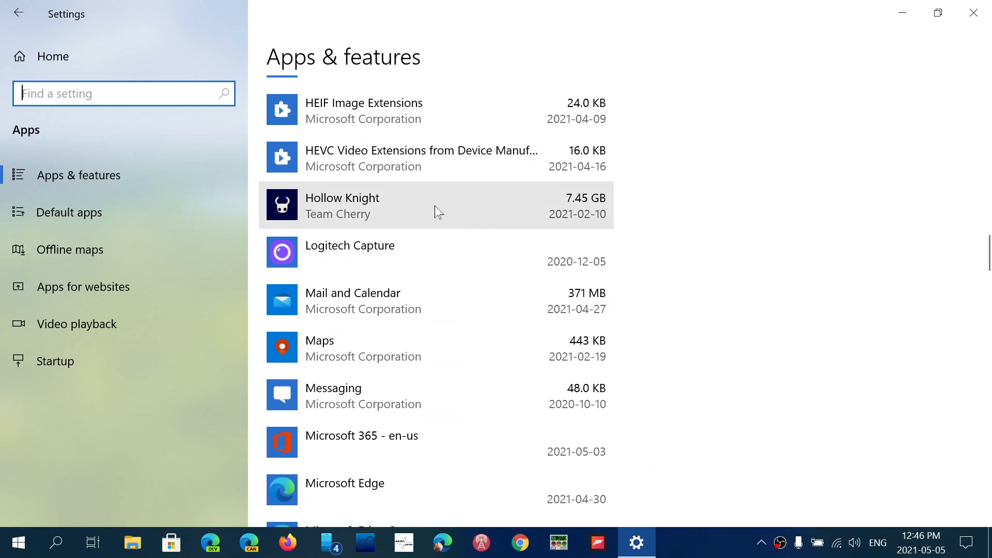
# Uninstall Hollow Knight and confirm removing it and its data.
pyautogui.click(436, 204)
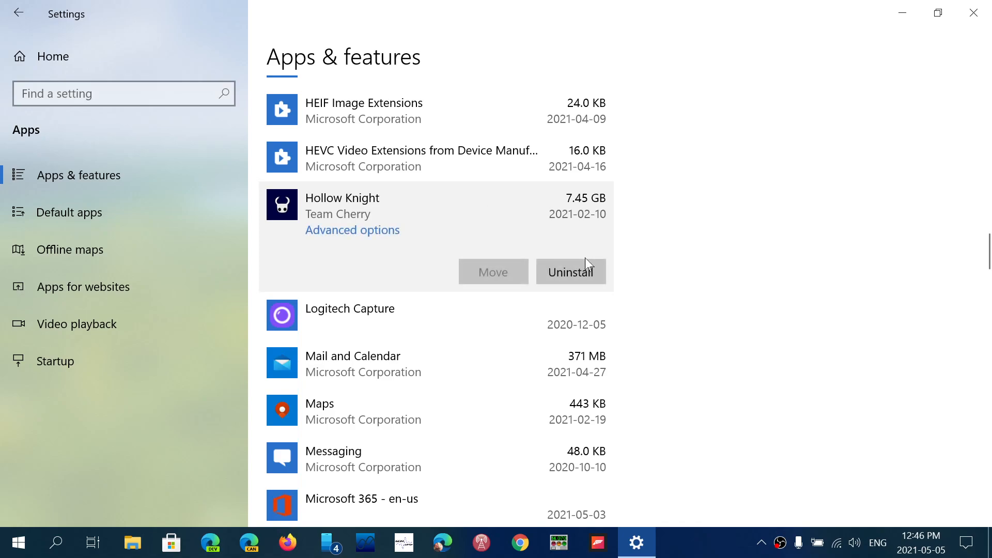
pyautogui.click(570, 271)
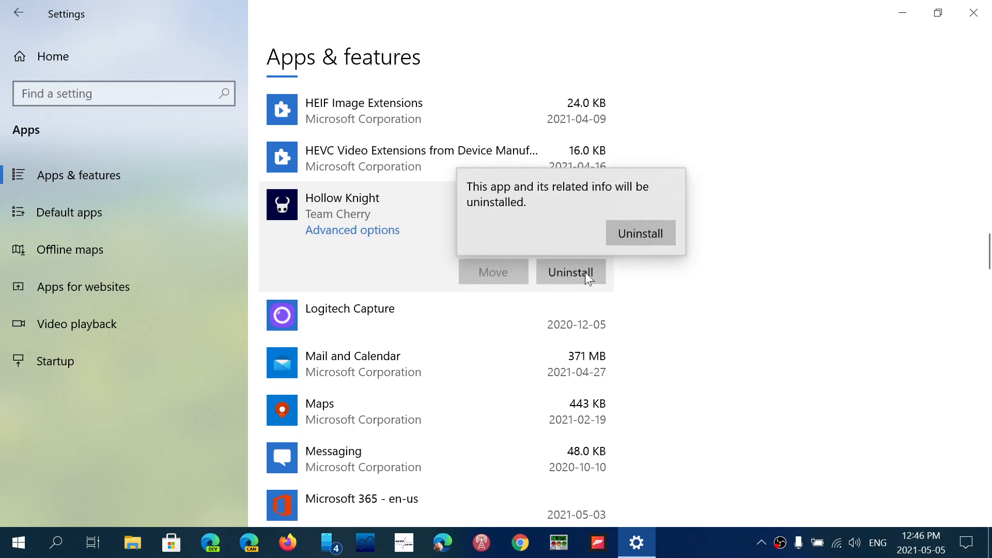
pyautogui.click(639, 232)
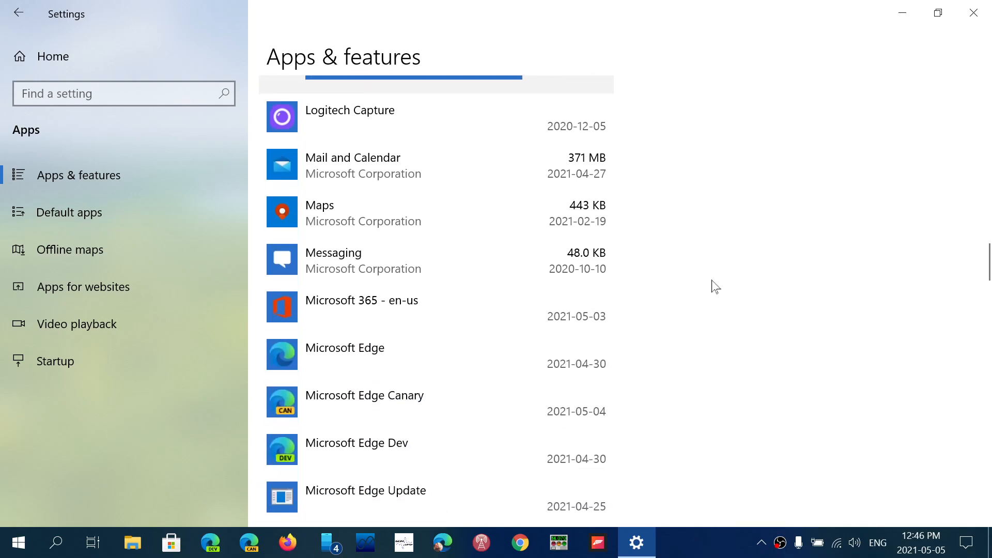
pyautogui.scroll(-3)
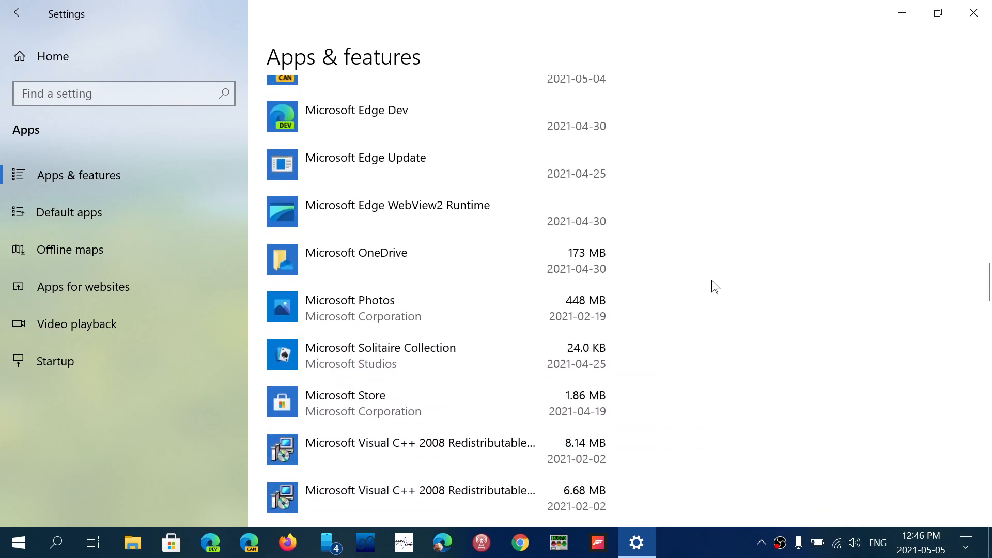
pyautogui.scroll(-3)
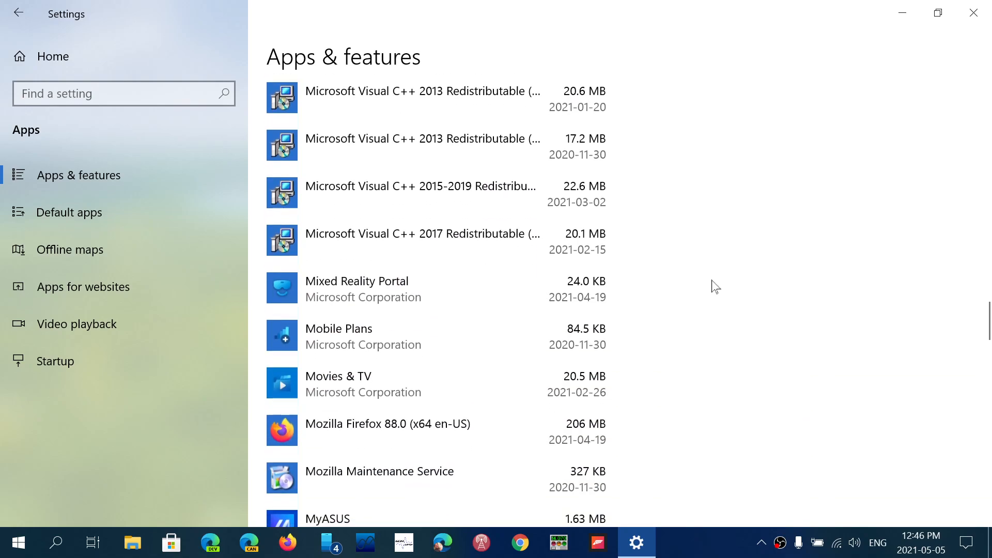
pyautogui.scroll(-3)
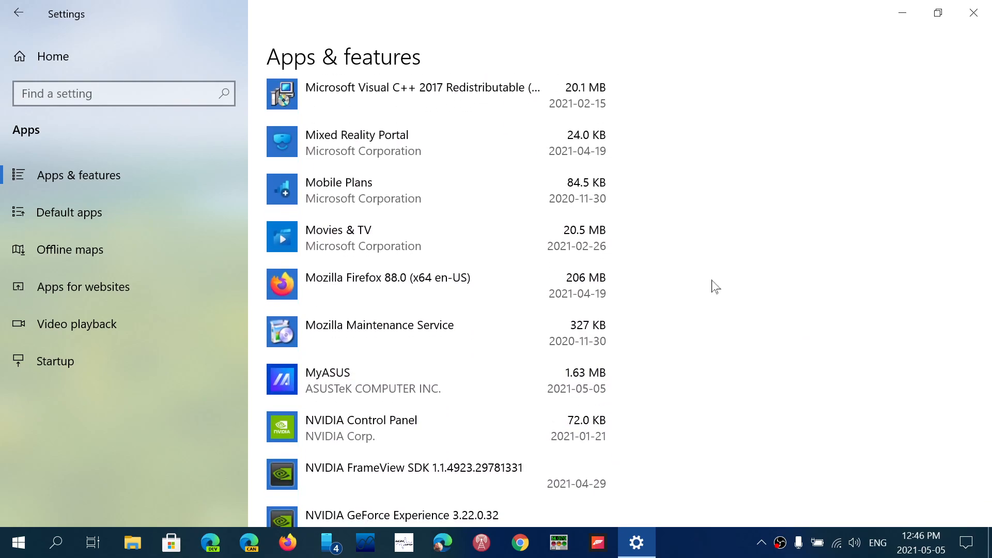
pyautogui.scroll(-3)
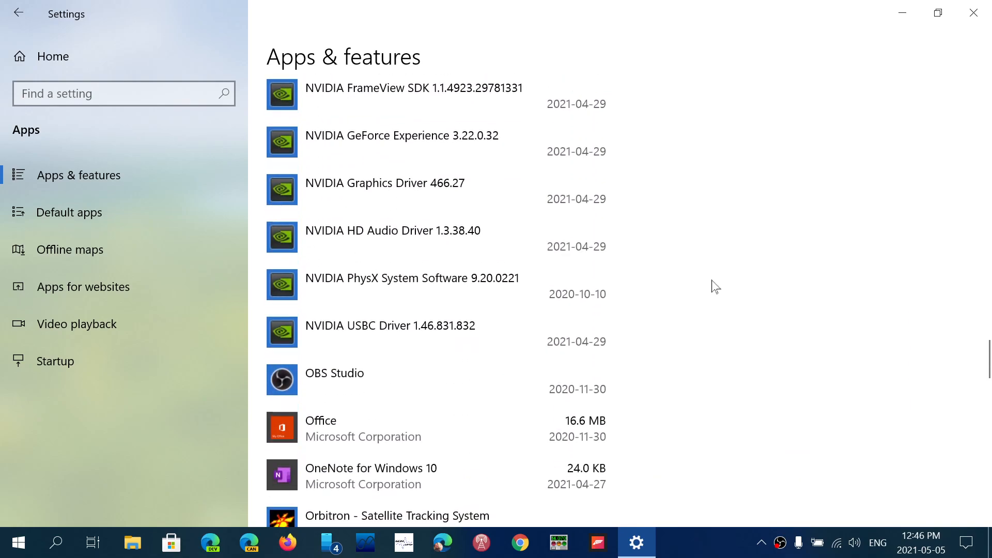
pyautogui.scroll(-3)
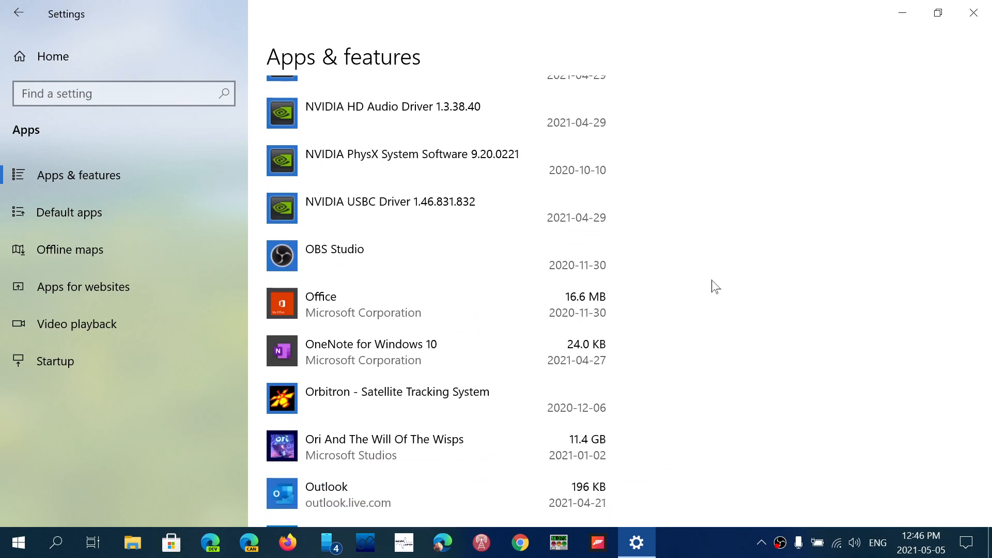
pyautogui.scroll(-3)
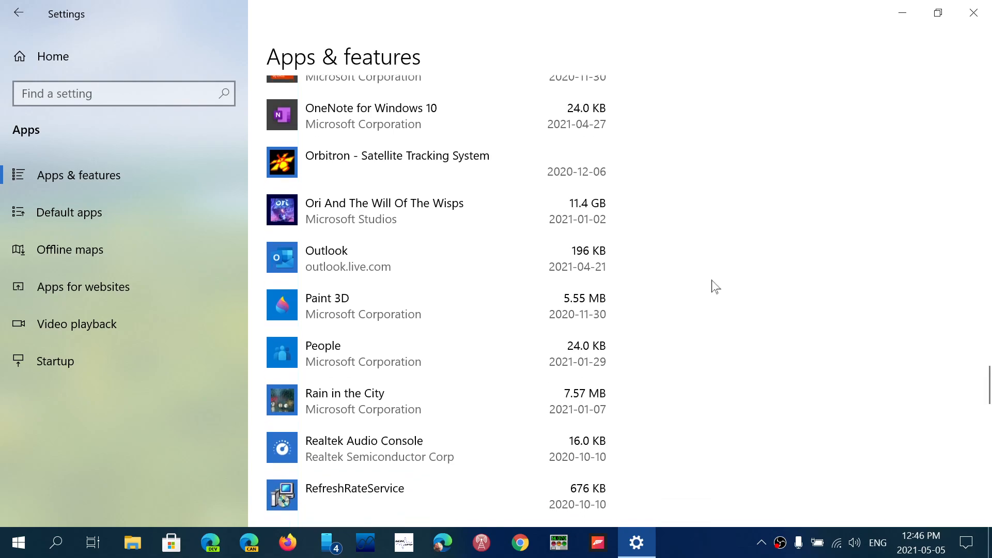
pyautogui.scroll(-3)
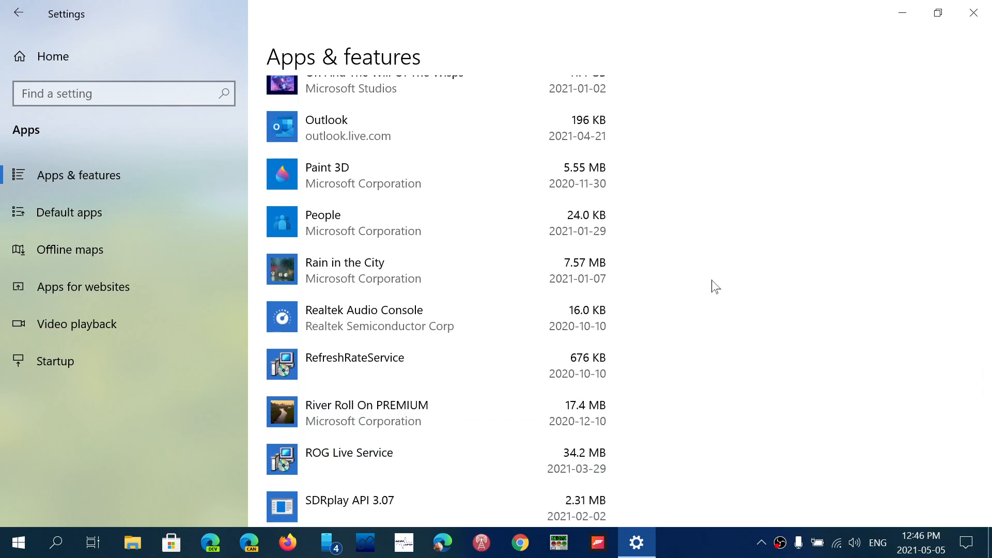
pyautogui.scroll(-3)
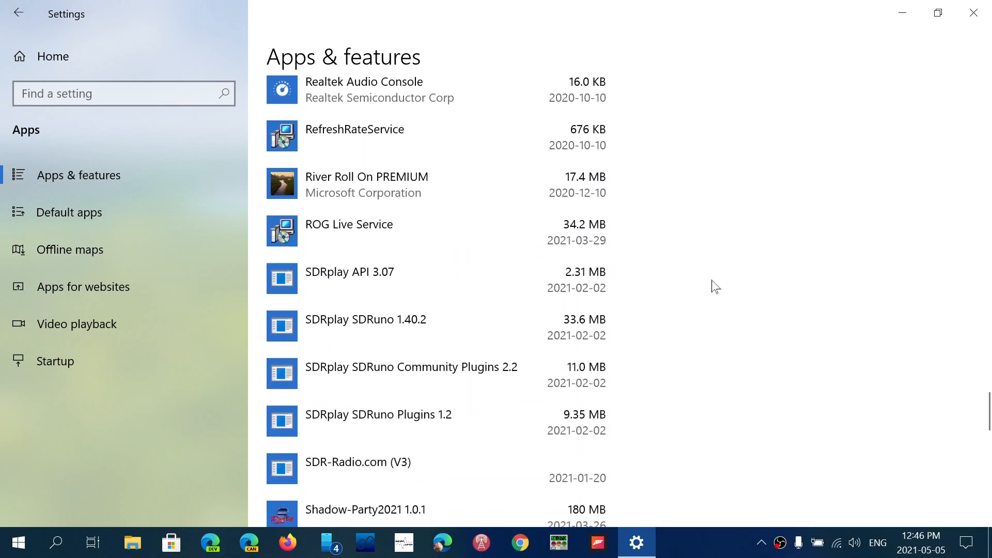
pyautogui.scroll(-3)
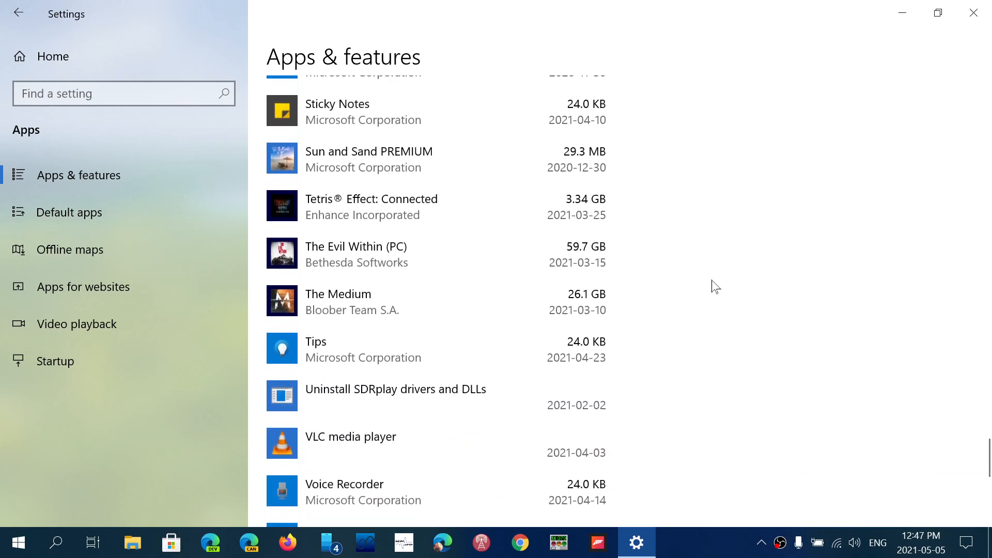
pyautogui.scroll(-3)
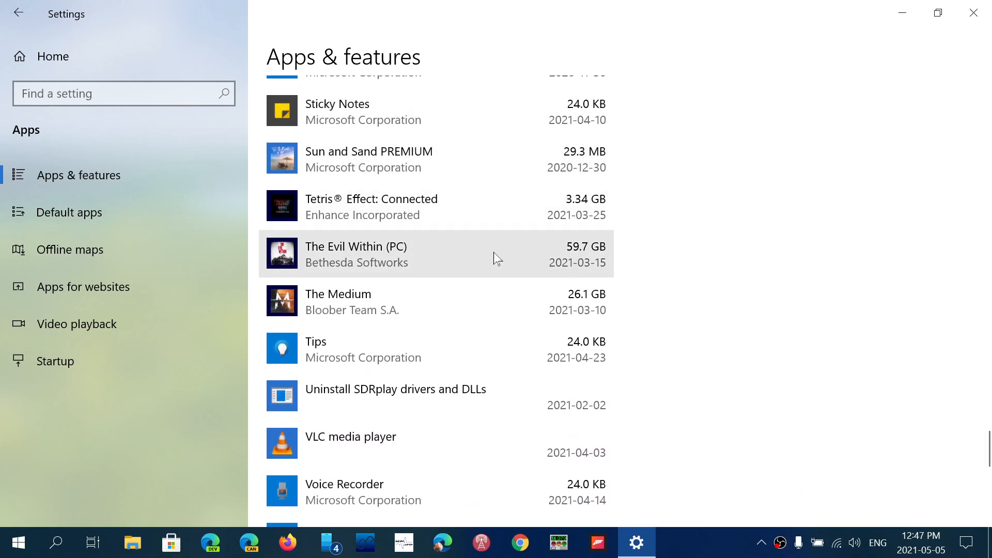
pyautogui.scroll(-3)
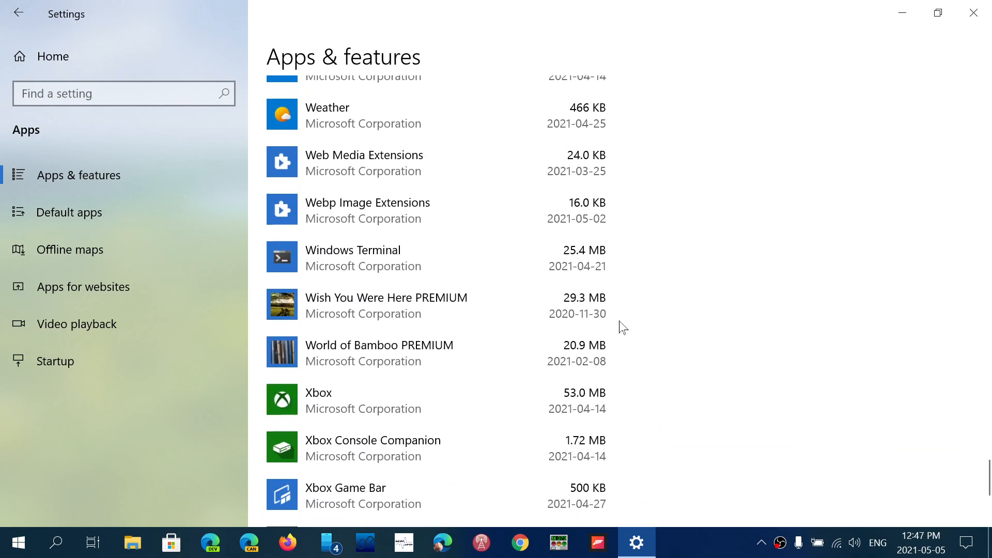
pyautogui.scroll(-3)
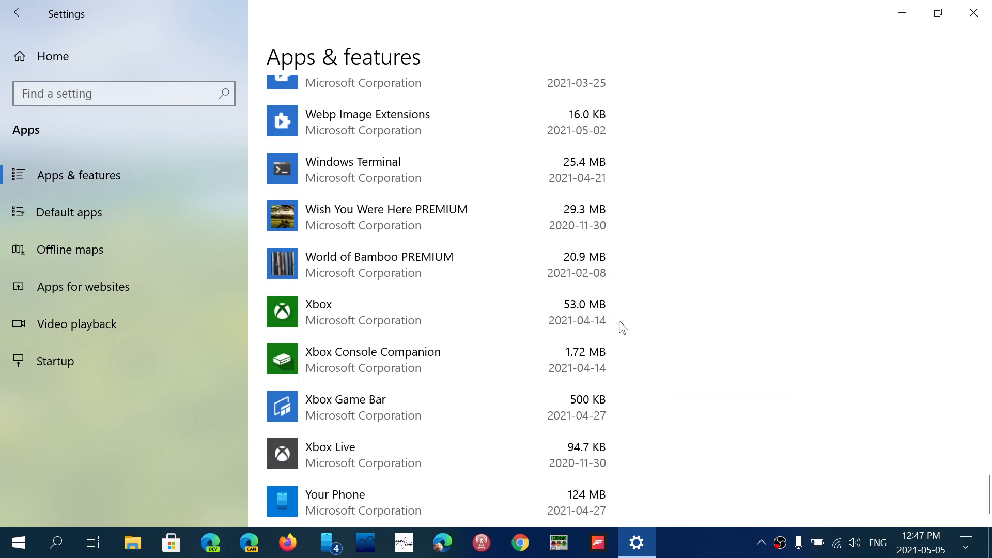
pyautogui.scroll(-3)
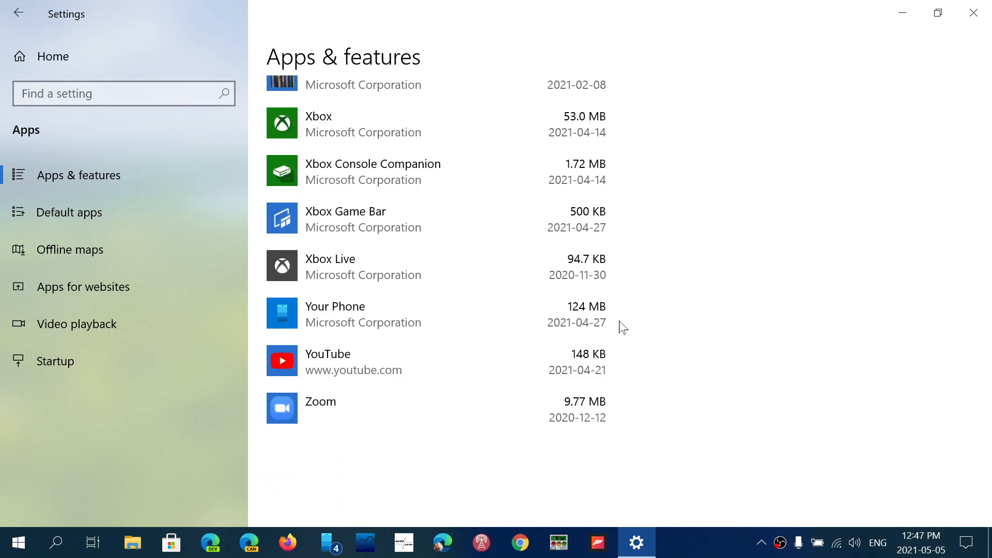
pyautogui.moveTo(638, 202)
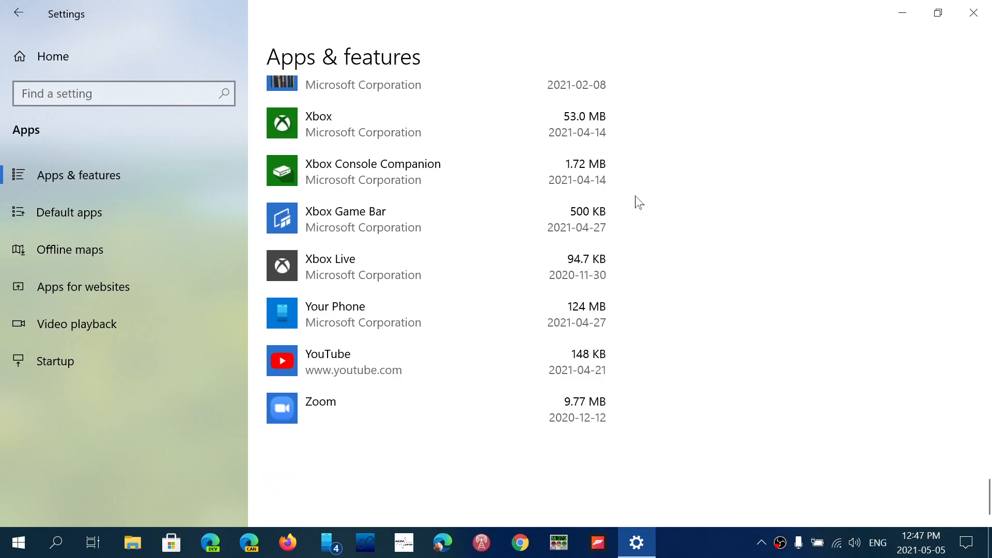
pyautogui.scroll(-3)
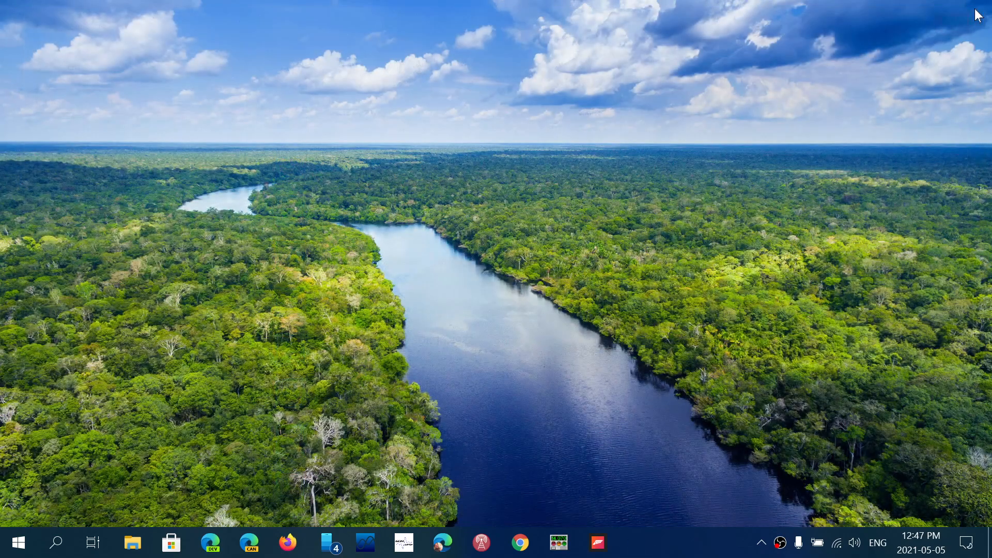
pyautogui.moveTo(765, 360)
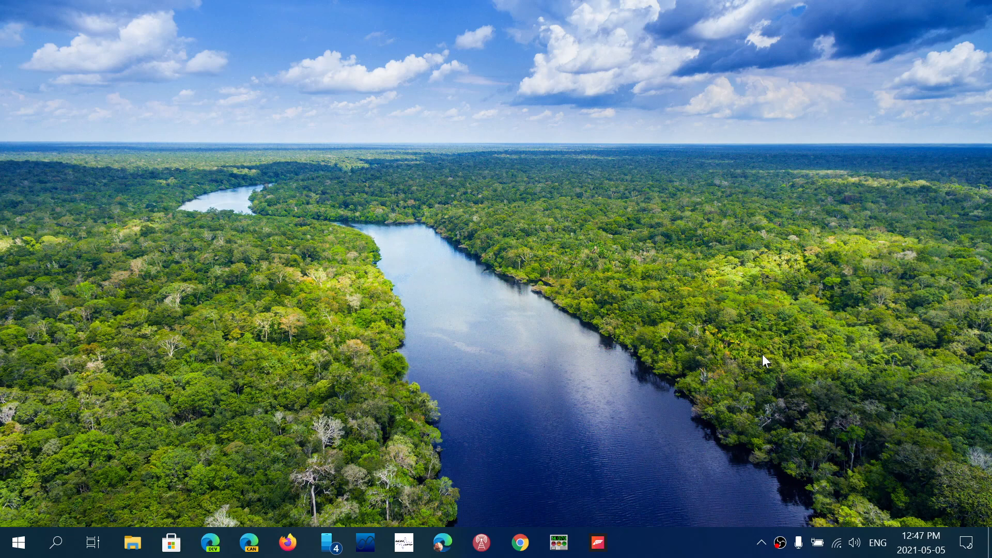
# Show the hidden notification-area icons from the system tray.
pyautogui.click(762, 543)
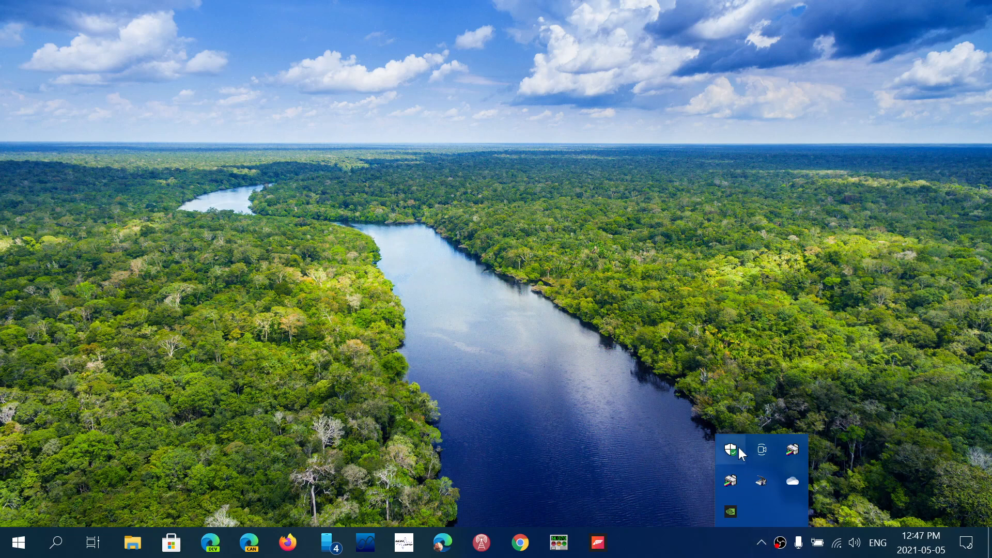